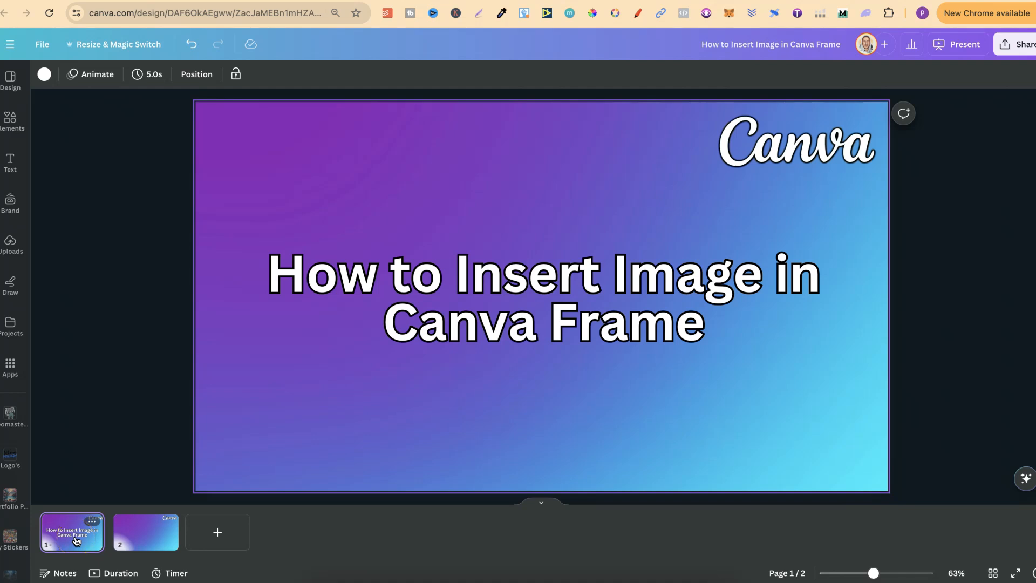
Open page 2, the blank gradient slide with only the logo
left_click(139, 538)
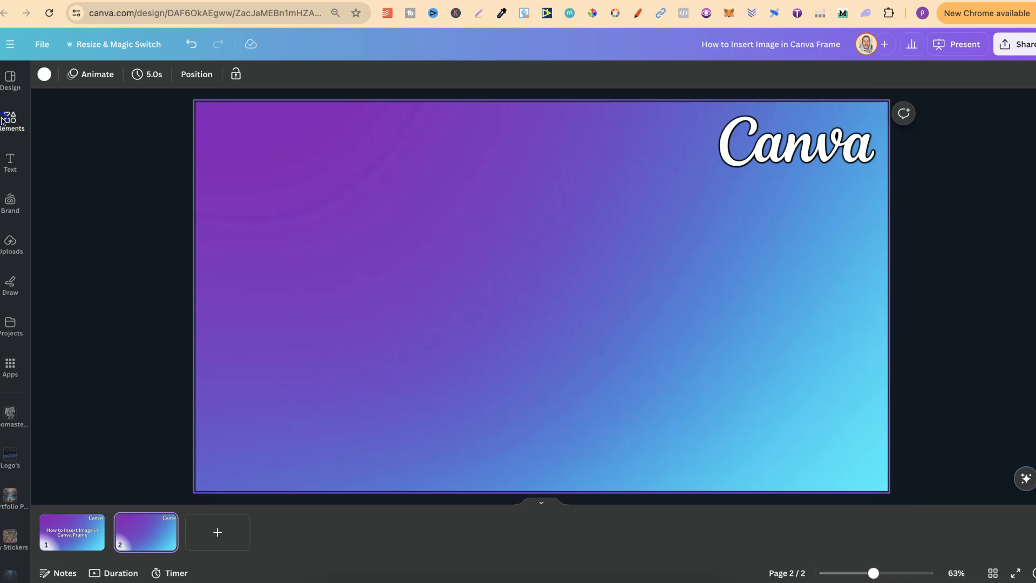
Expand the Frames section in Elements to list shape, photo and device frames
left_click(10, 116)
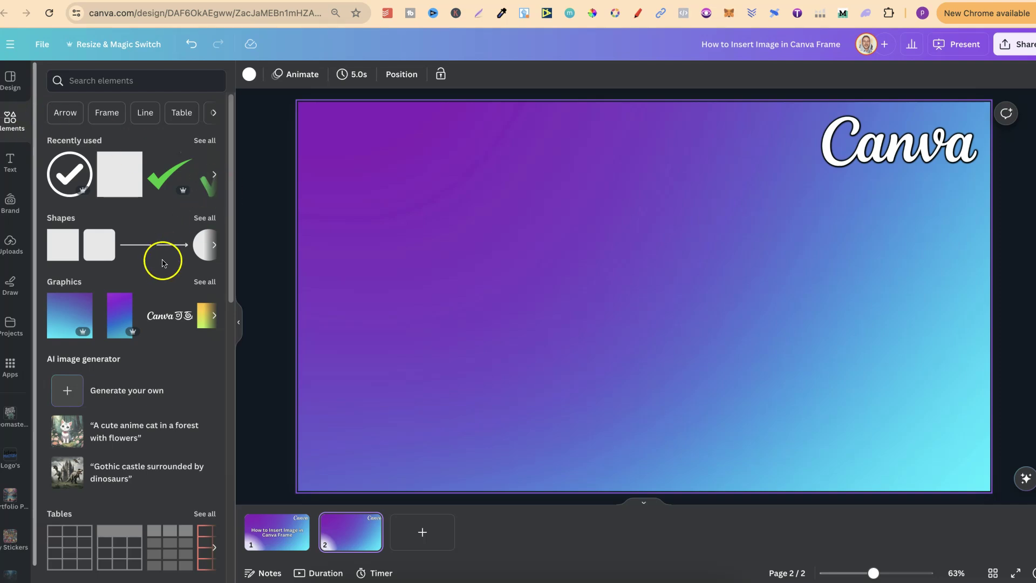
scroll("down", 3)
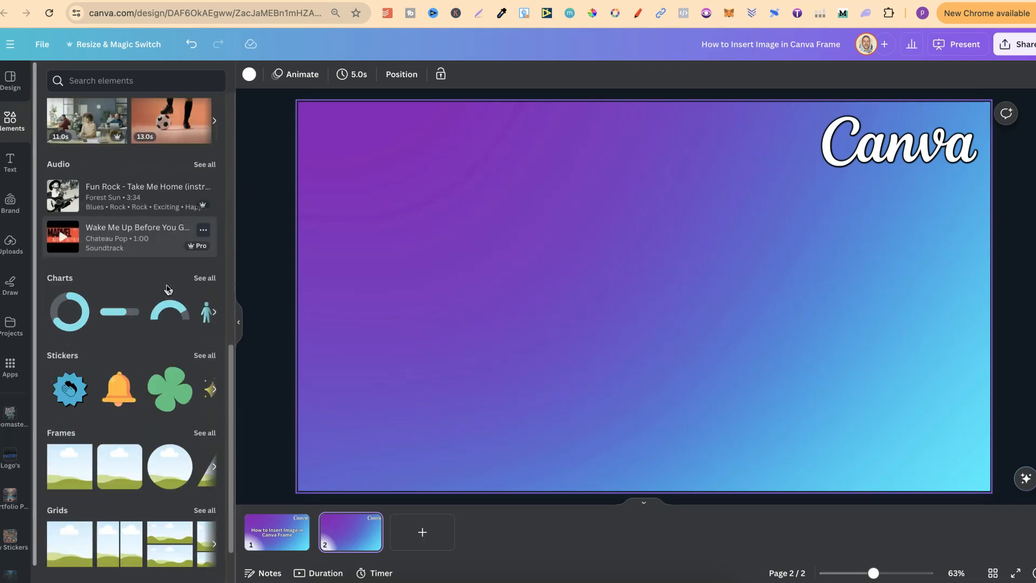
scroll("down", 3)
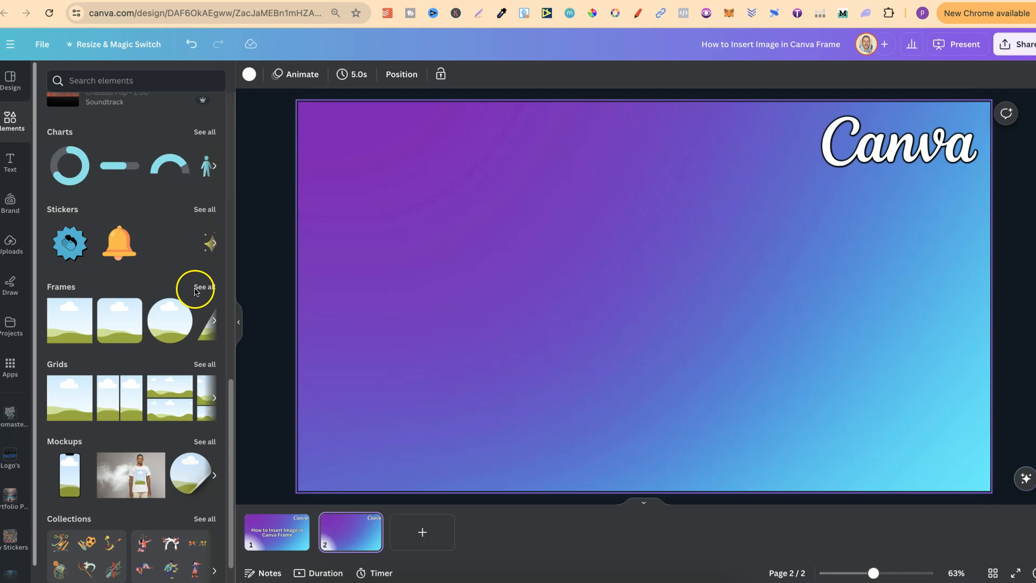
left_click(204, 287)
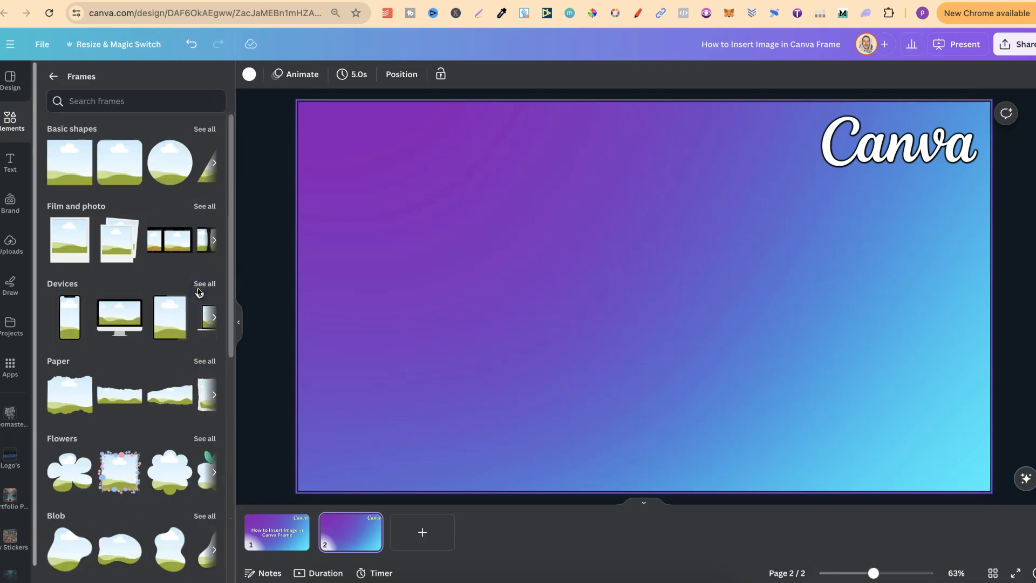
scroll("down", 3)
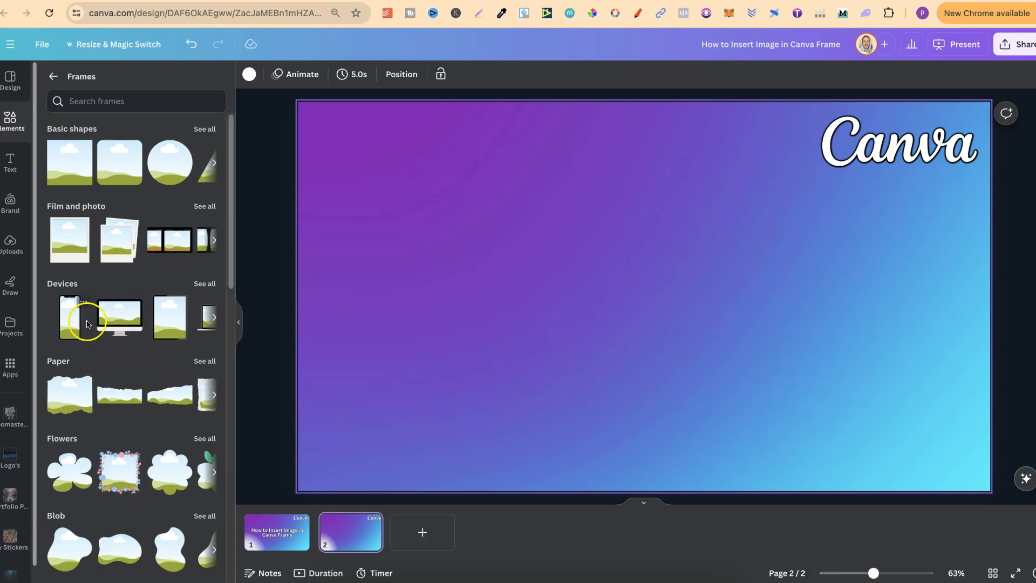
Add the Devices phone frame, enlarge it and move it to the slide's left side
left_click(69, 318)
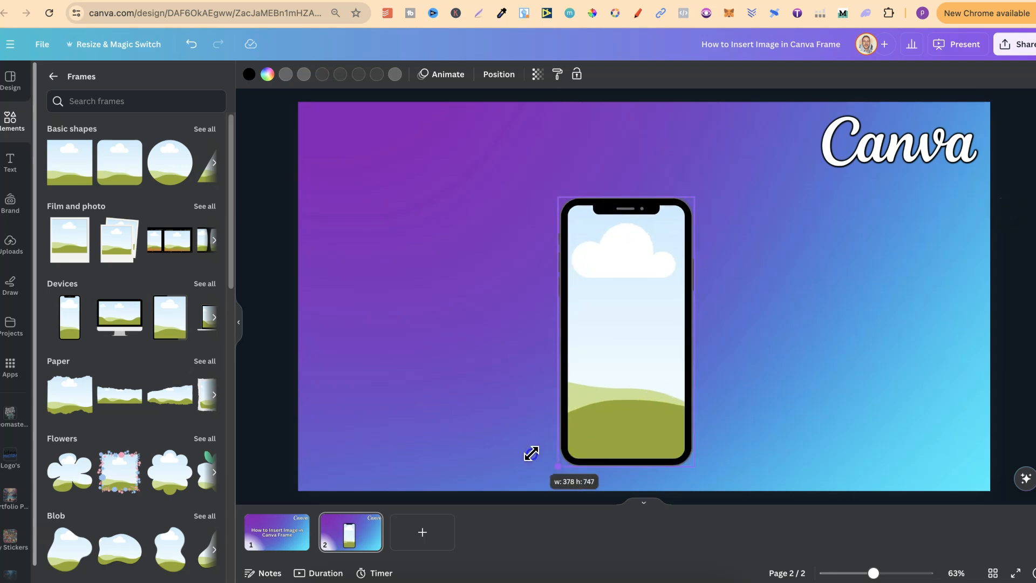
left_click_drag(532, 454, 729, 128)
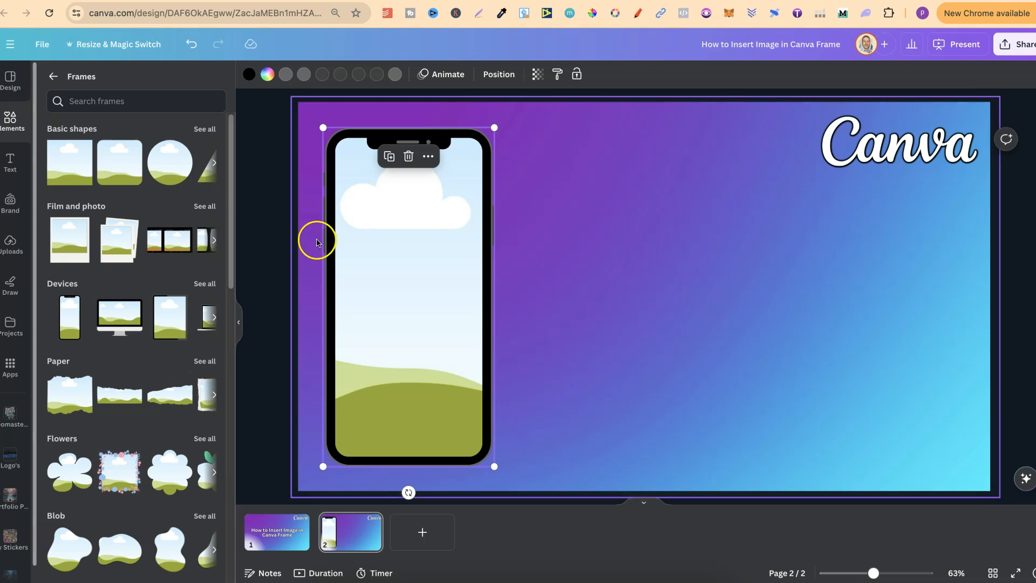
mouse_move(277, 281)
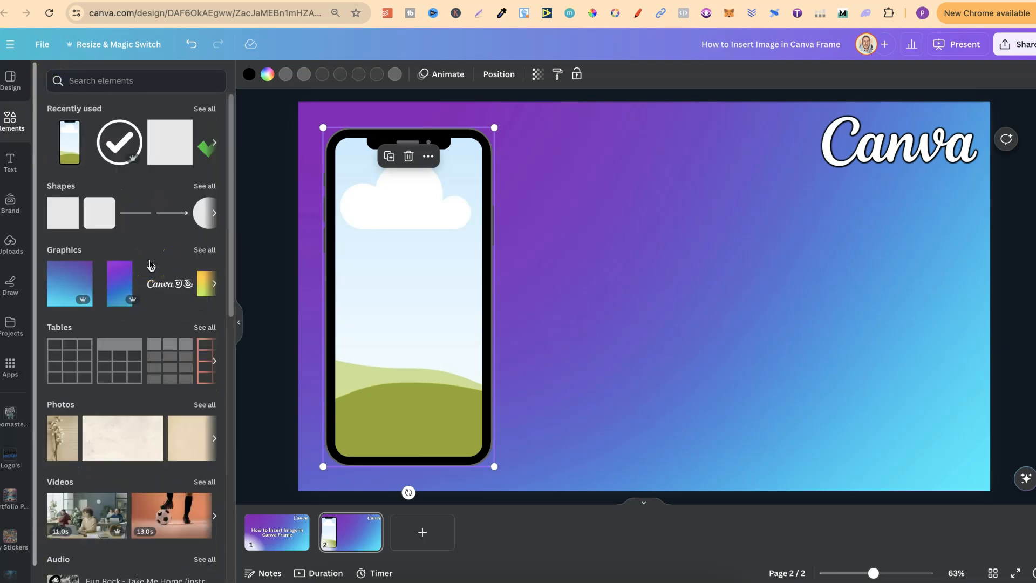
Search elements for 'dog' and filter the results to Photos
left_click(118, 81)
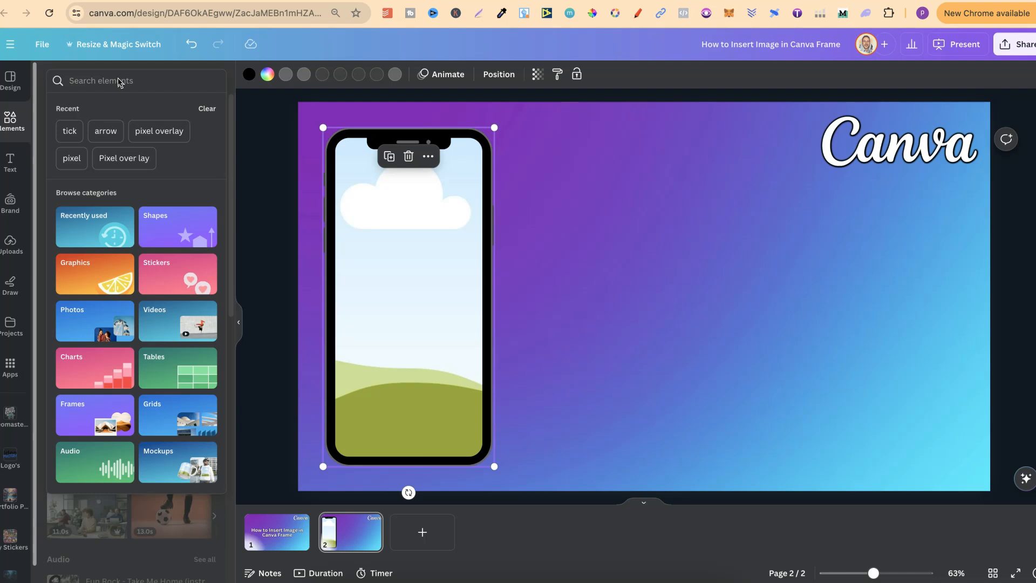
type("dog")
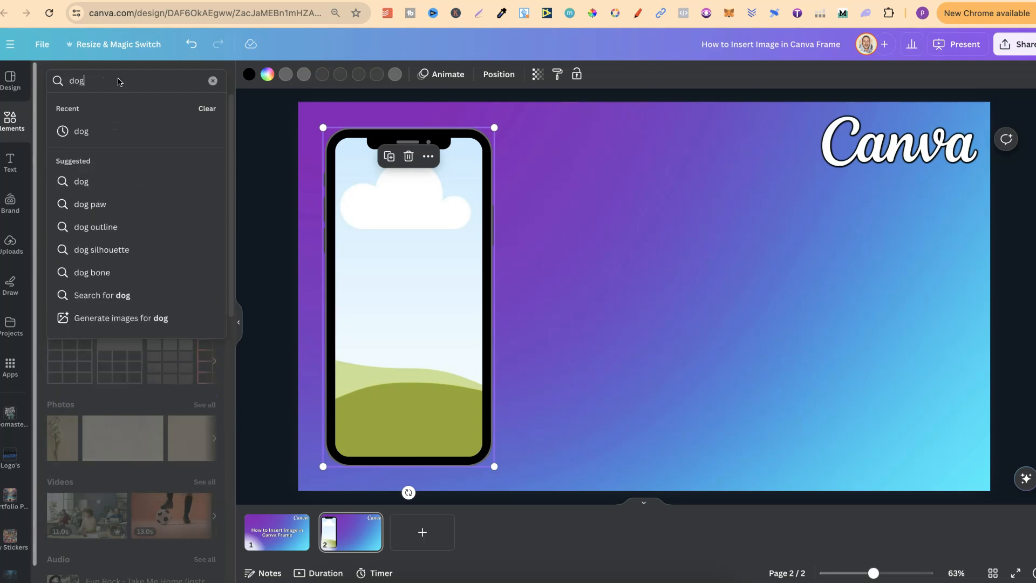
key("Enter")
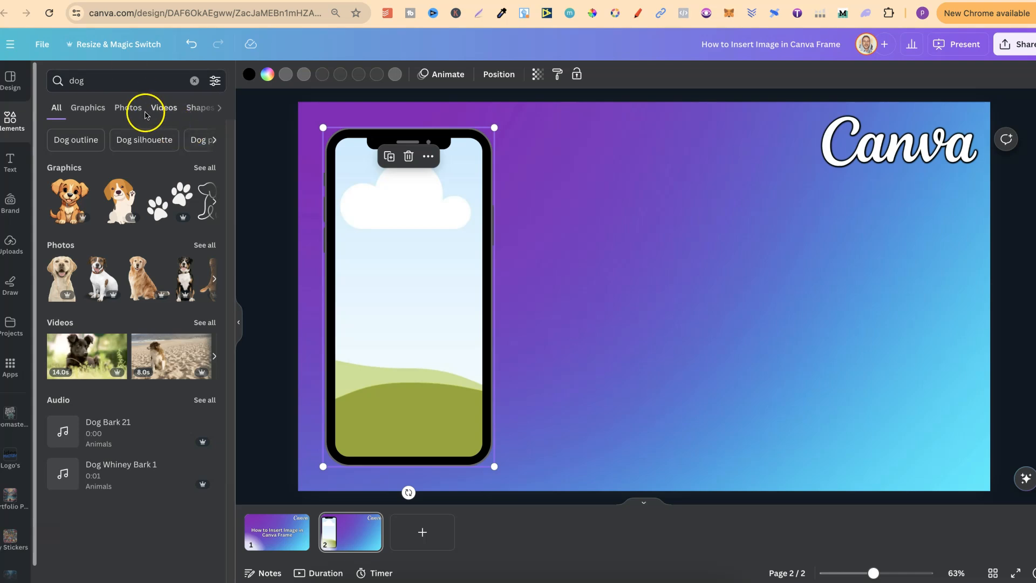
left_click(128, 107)
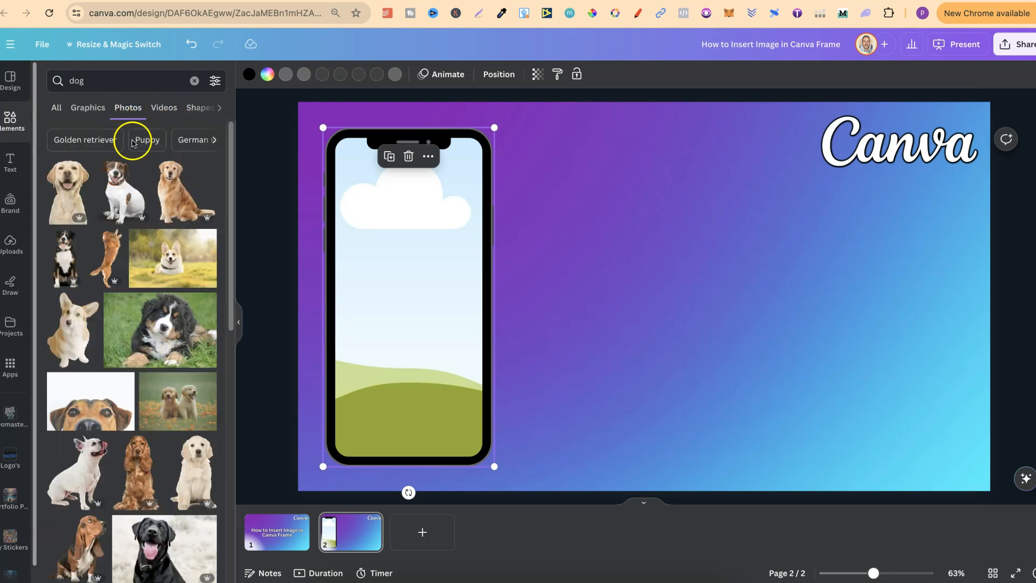
mouse_move(170, 404)
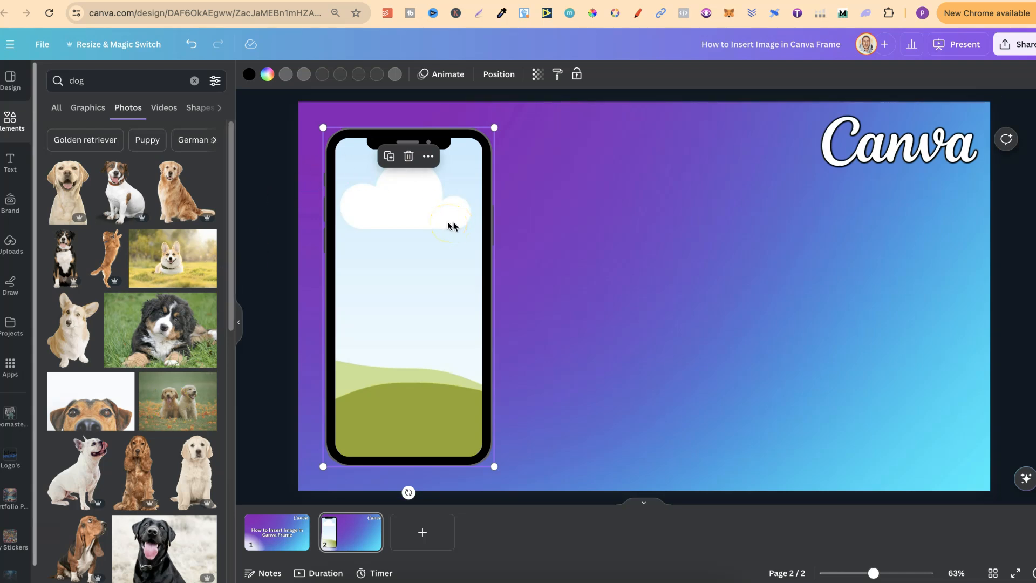
mouse_move(162, 290)
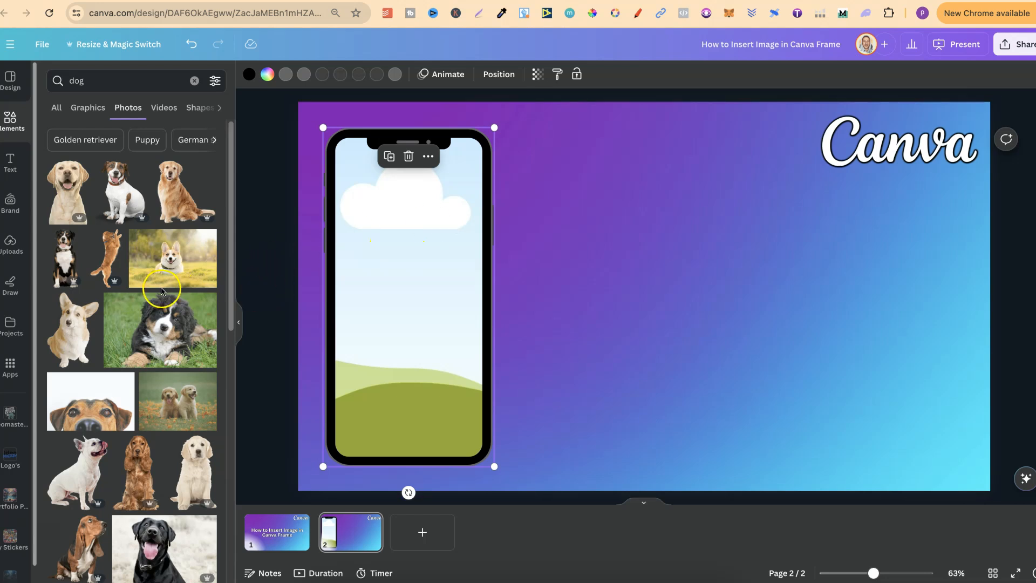
mouse_move(165, 255)
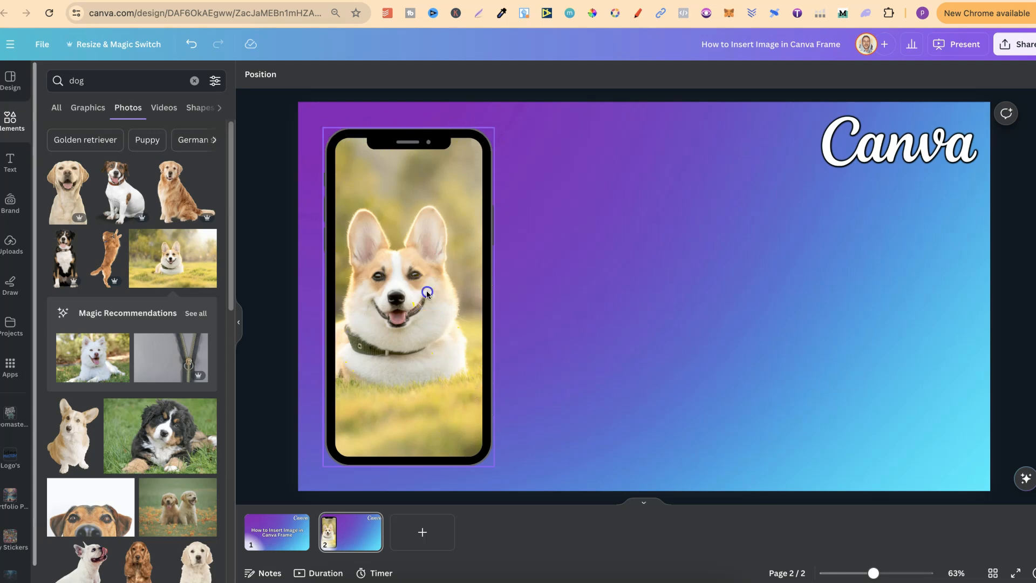
Reposition the corgi photo so its face is centred in the phone screen
double_click(427, 292)
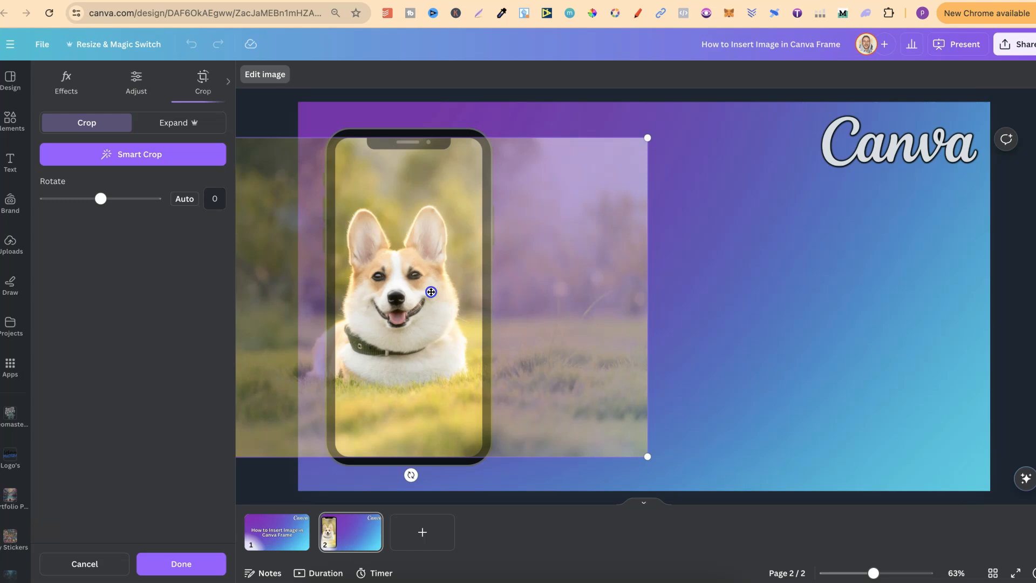
left_click(181, 564)
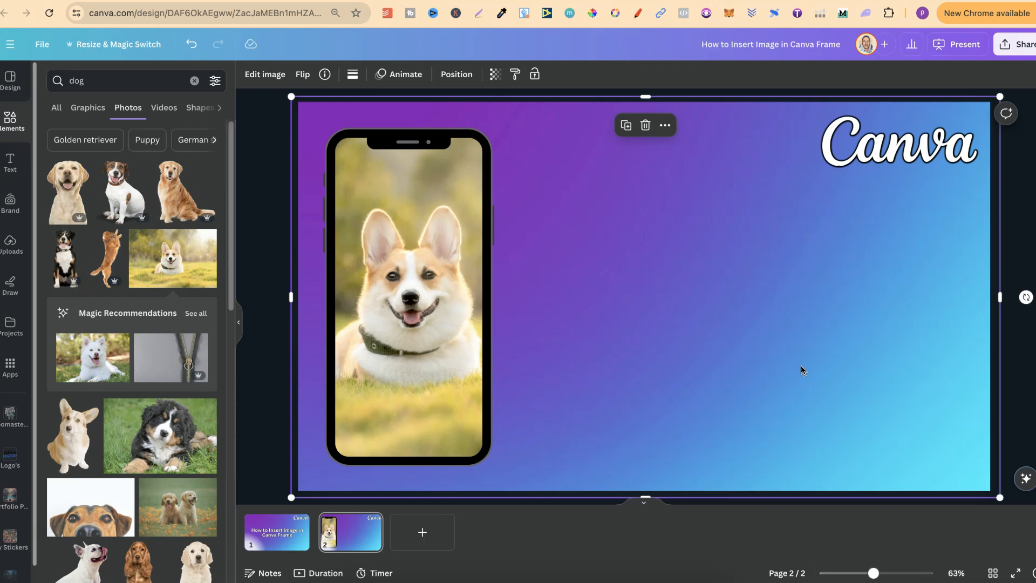
Add a desktop-monitor device frame and enlarge it across the right side beside the phone
left_click(193, 81)
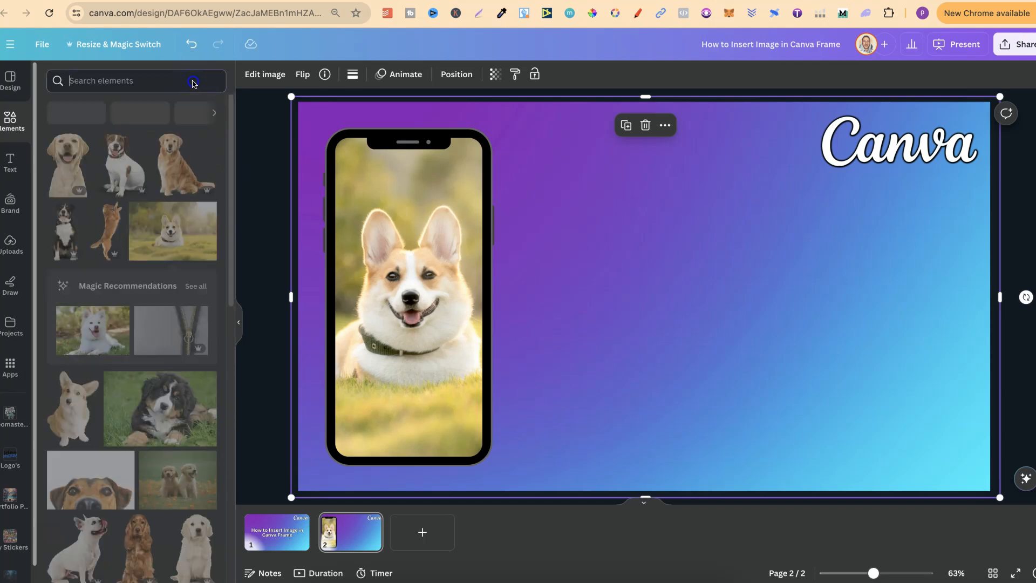
scroll("down", 3)
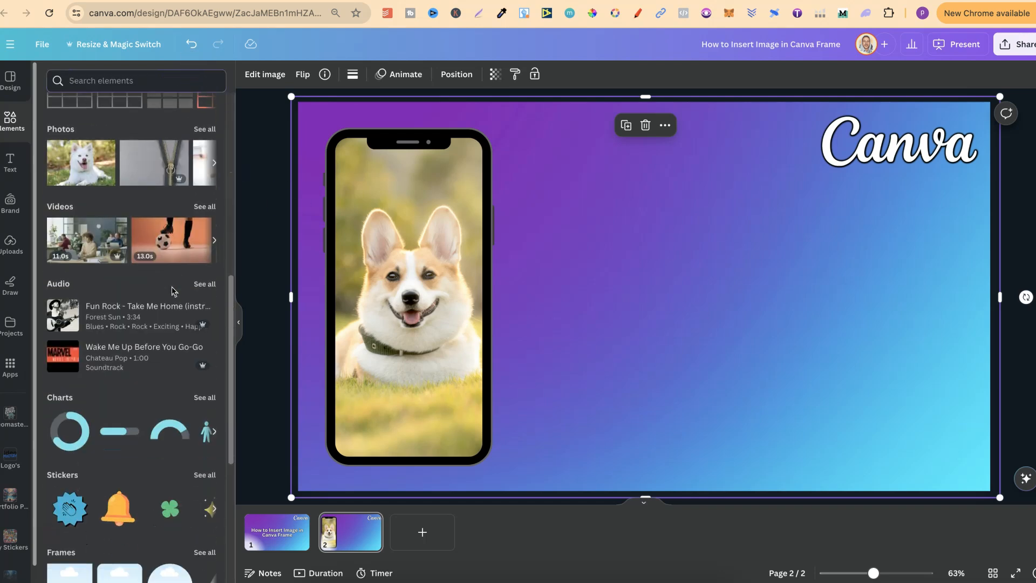
scroll("down", 3)
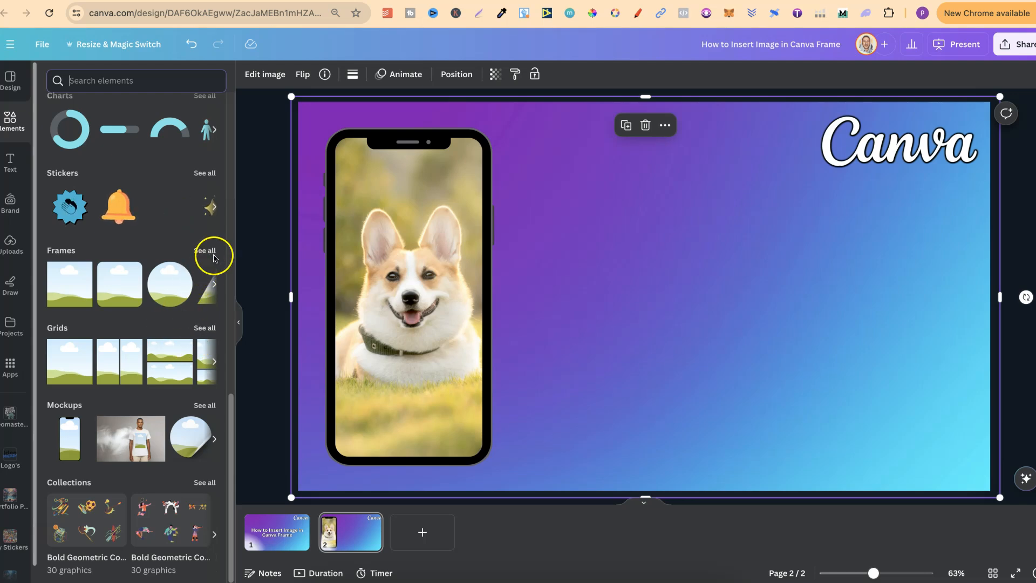
left_click(204, 251)
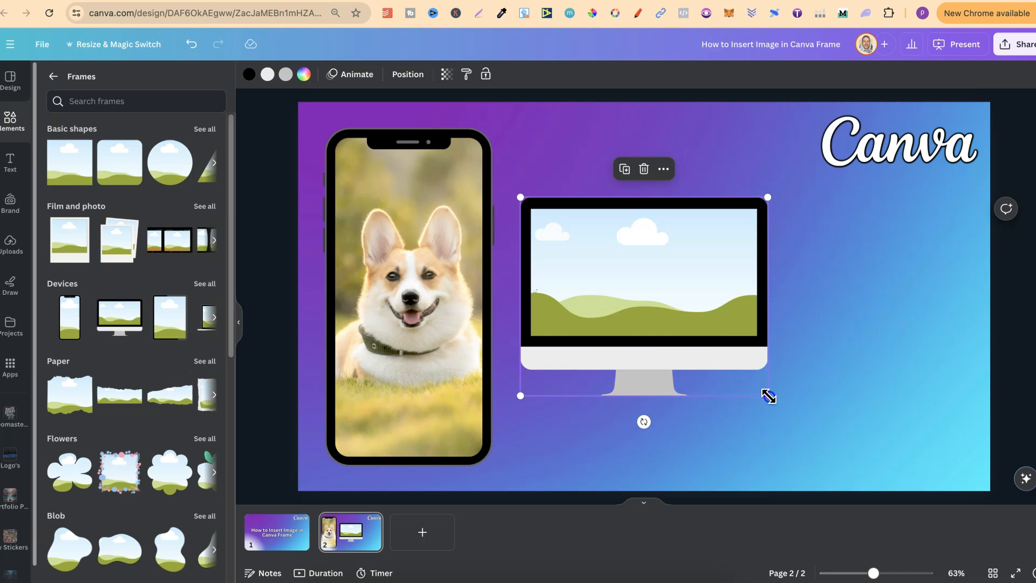
left_click_drag(767, 395, 890, 185)
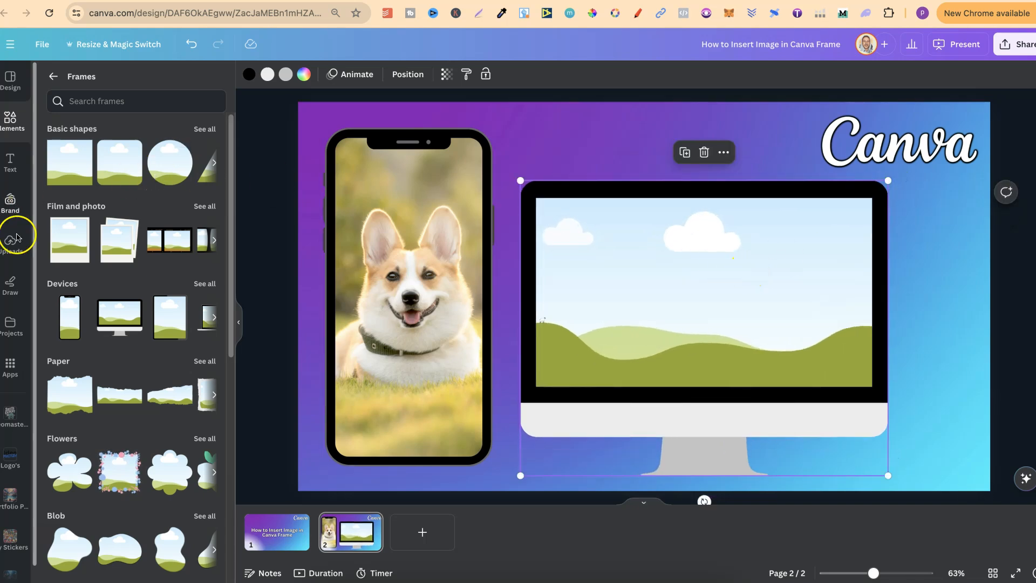
Browse the Uploads tab to find the carousel image
left_click(10, 240)
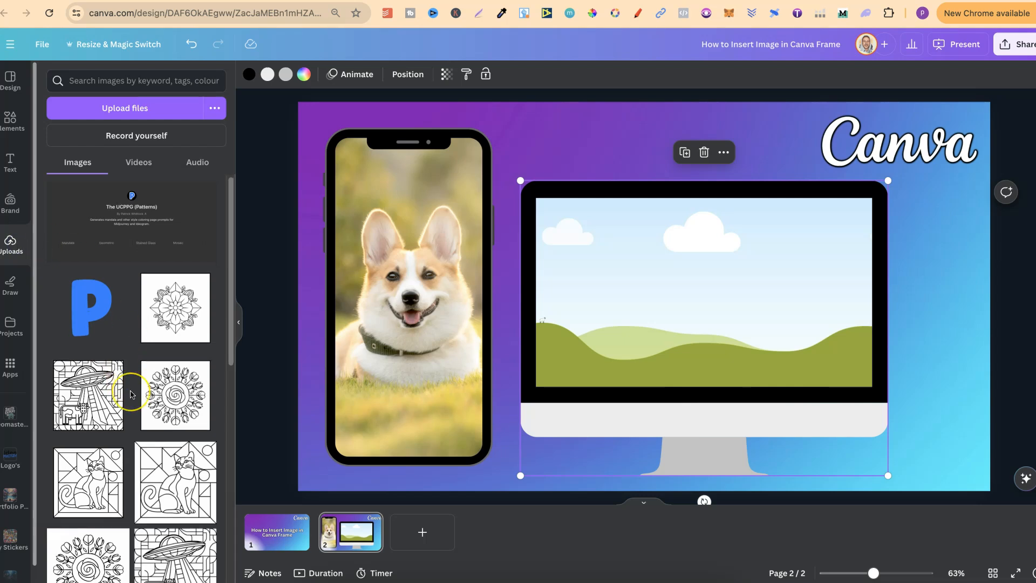
scroll("down", 3)
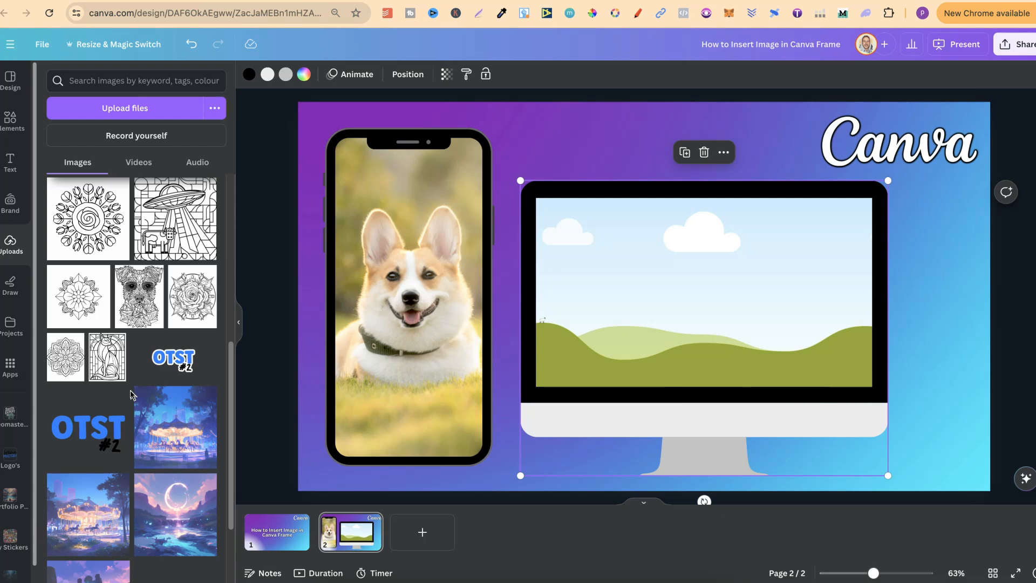
mouse_move(45, 209)
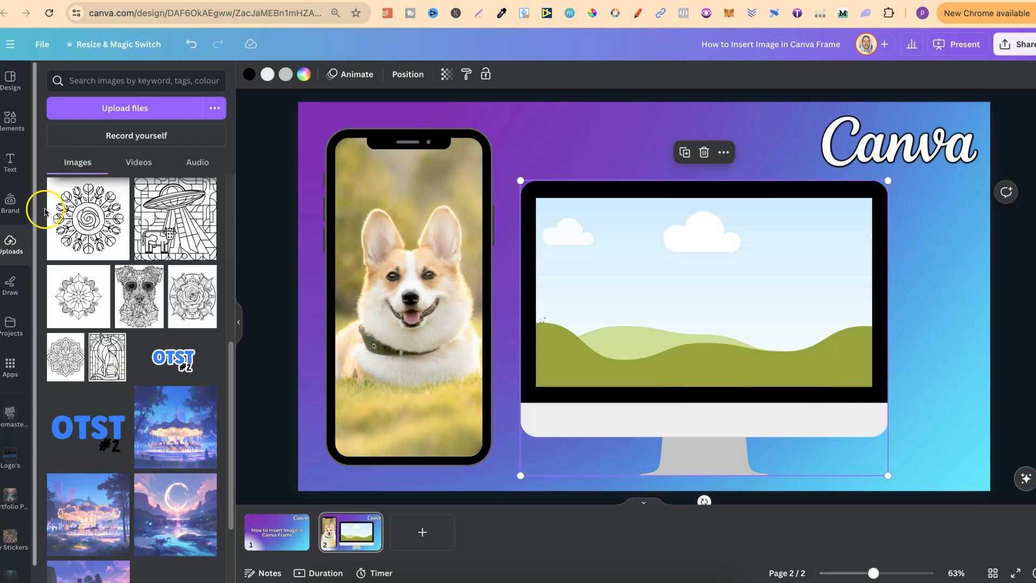
mouse_move(224, 298)
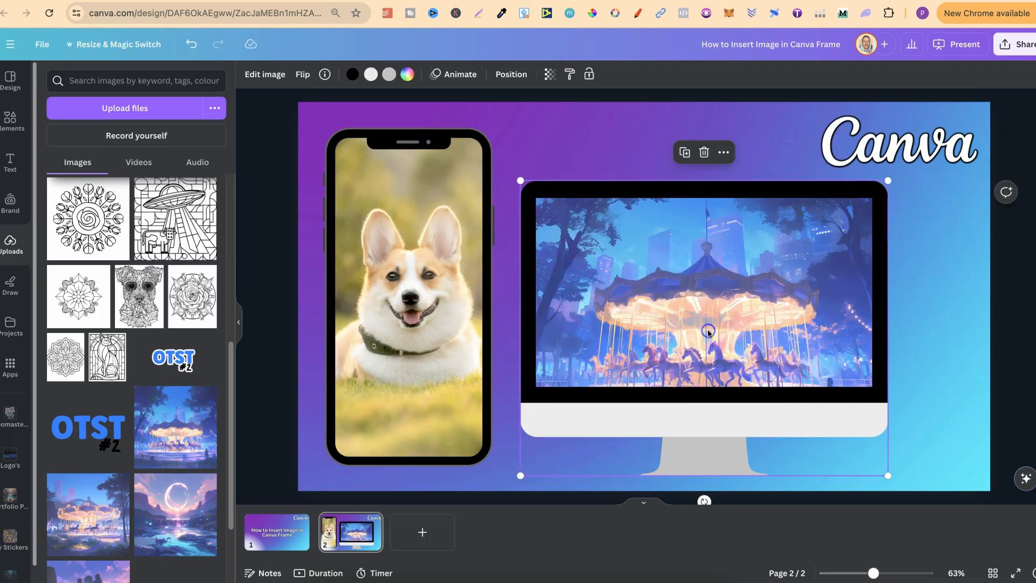
Adjust the carousel image inside the monitor and hide the side panel to show the slide
left_click_drag(708, 332, 642, 300)
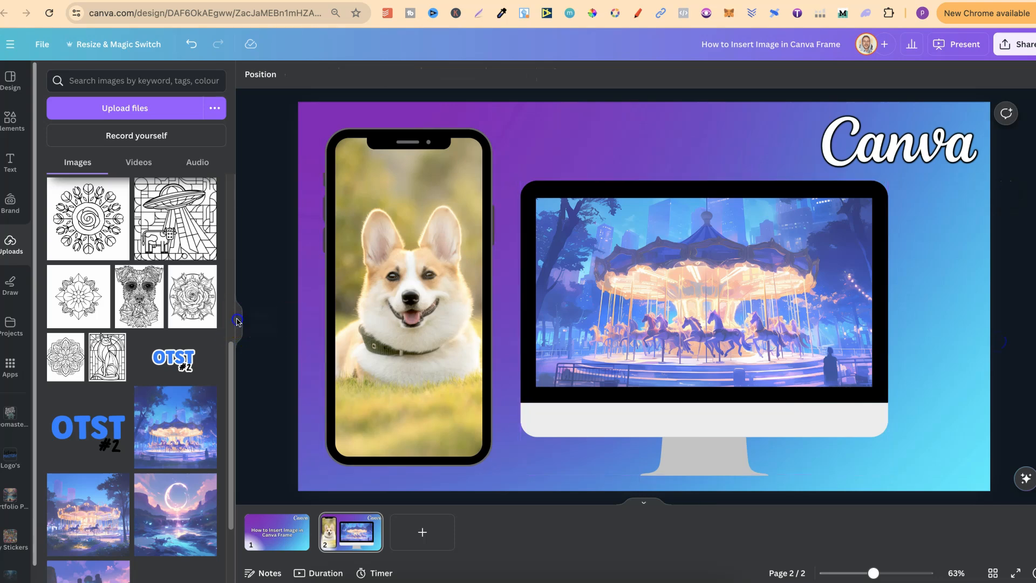
left_click(10, 243)
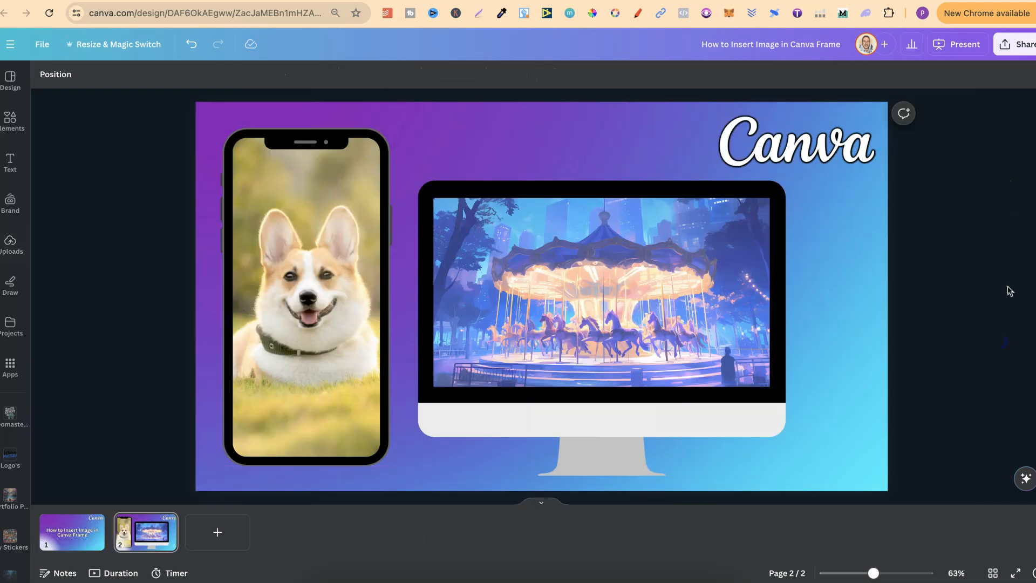